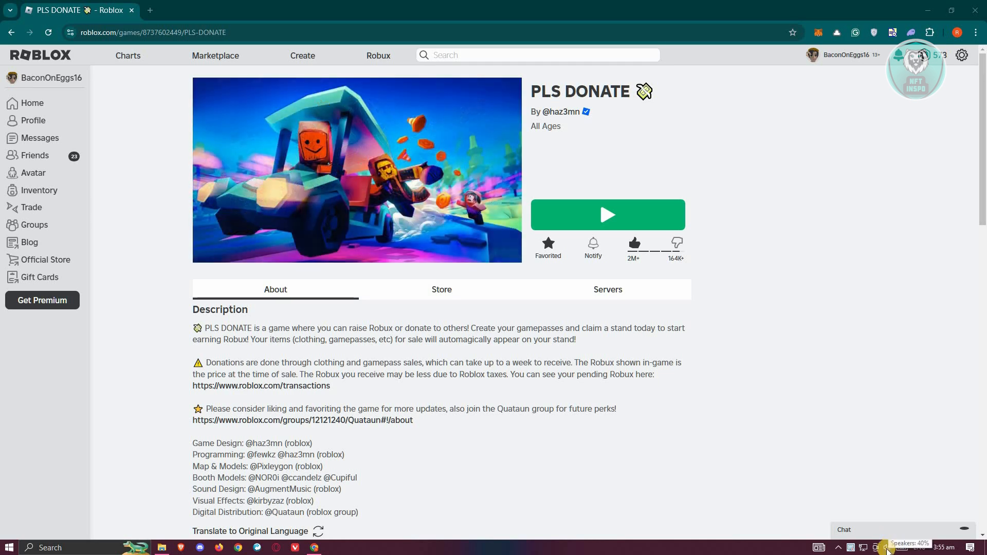
- Choose a Windows playback device from the system volume controls
click(887, 547)
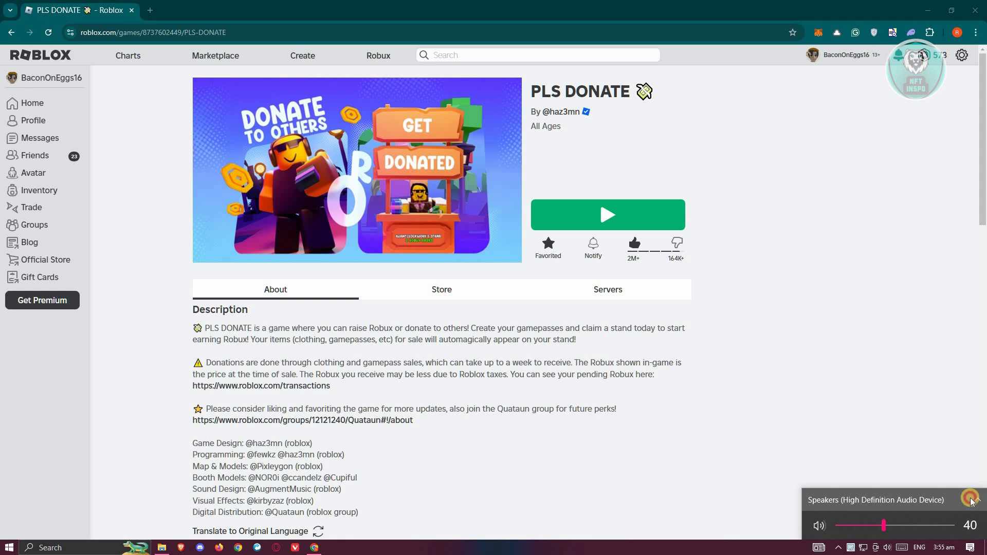
click(969, 499)
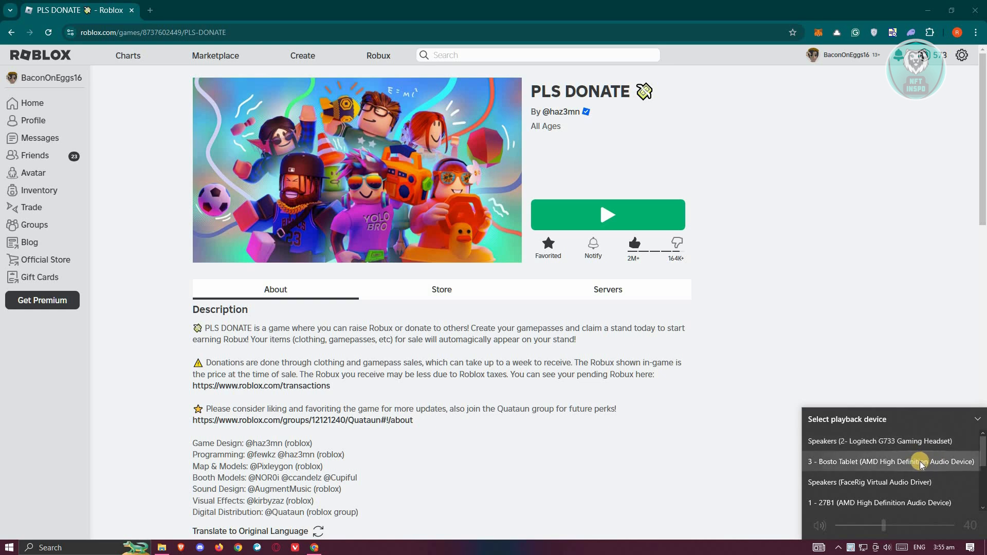
click(356, 174)
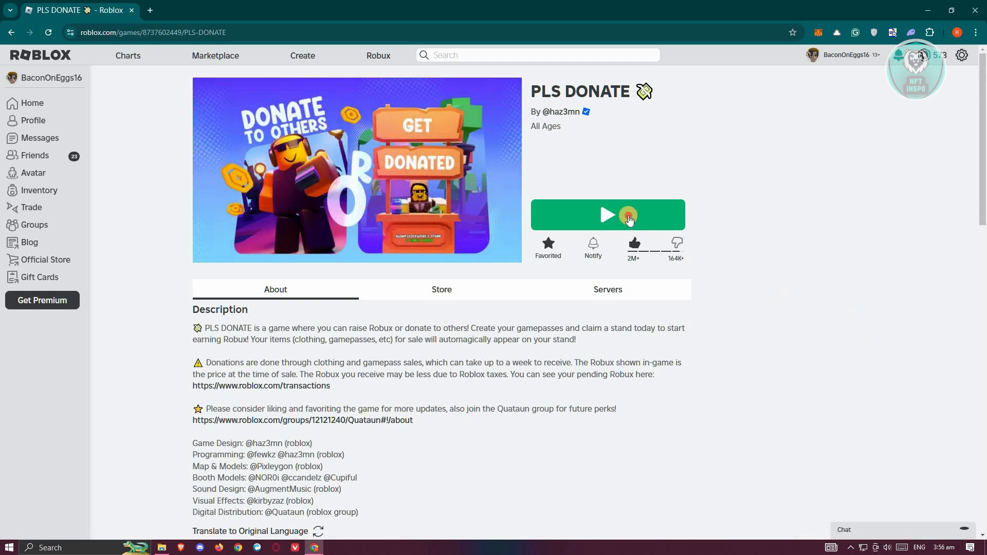
- Launch the PLS DONATE experience and dismiss the launching prompt
click(627, 214)
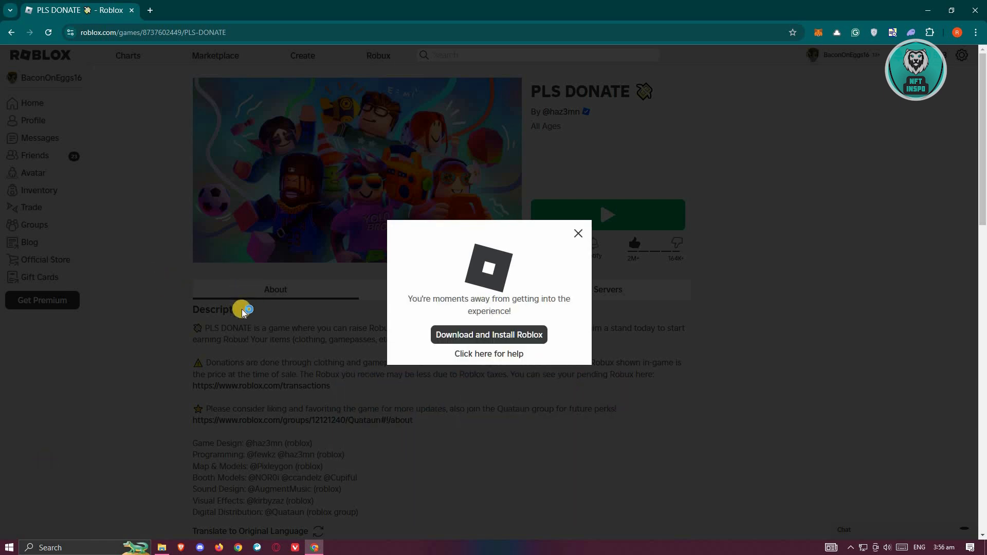
click(488, 334)
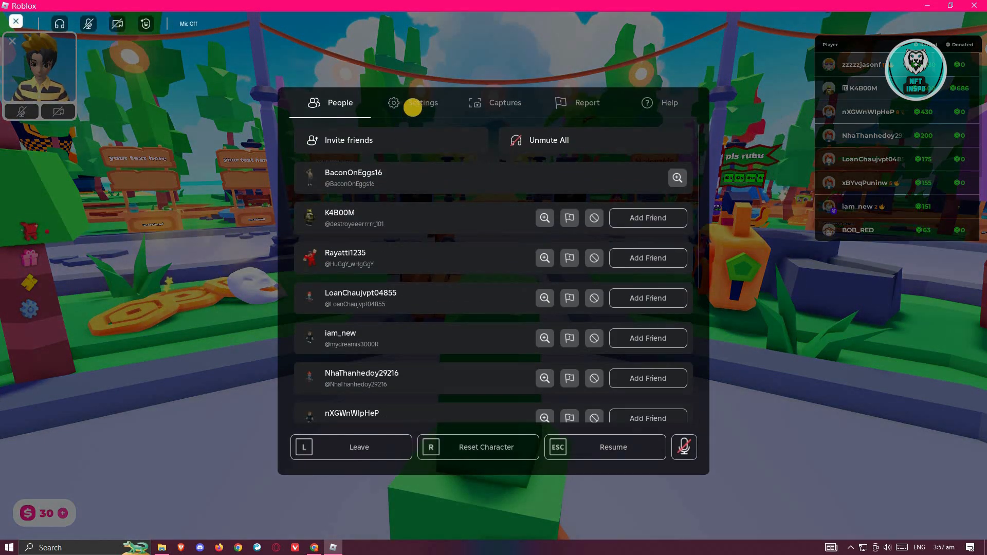
- Open Roblox settings, scroll to the audio options, and drag the volume slider higher
click(422, 102)
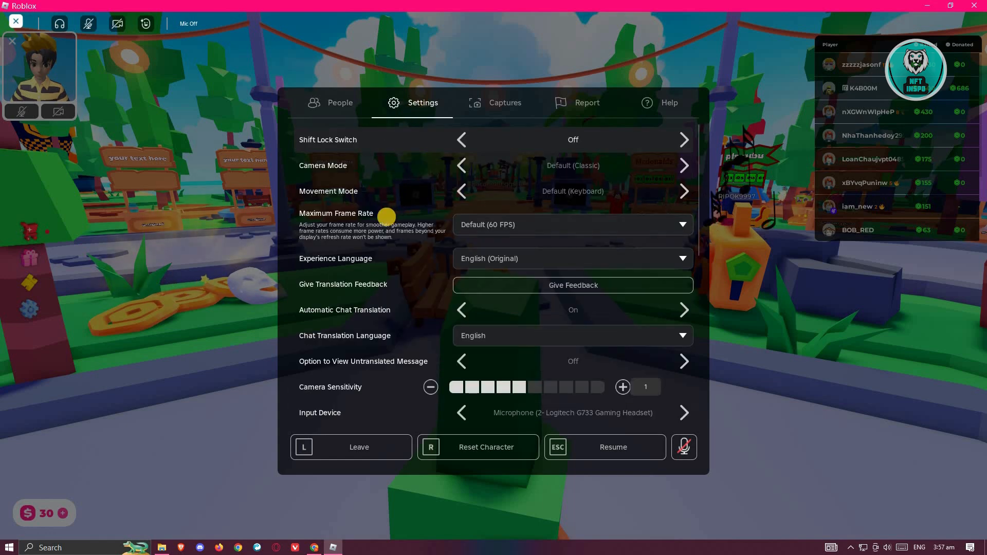
scroll(down, 3)
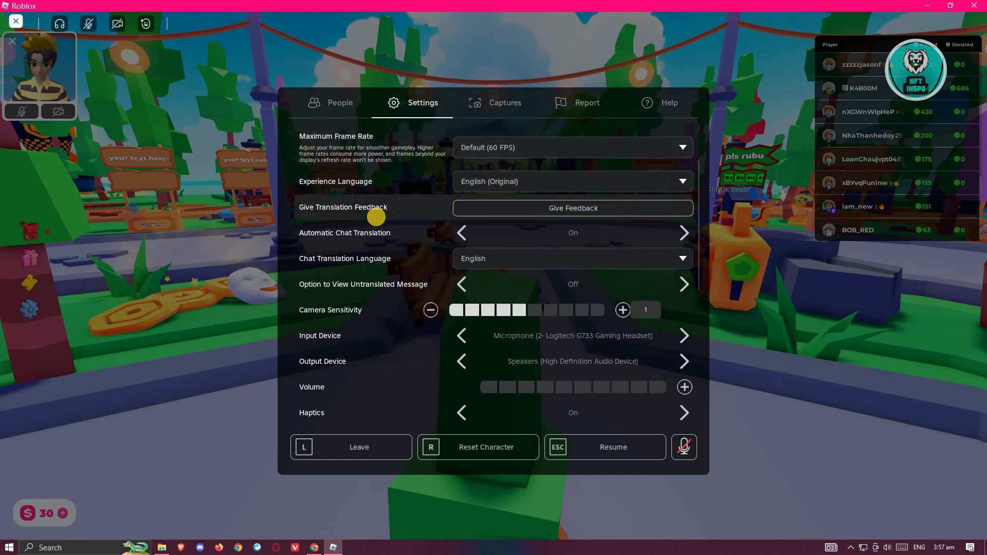
scroll(down, 3)
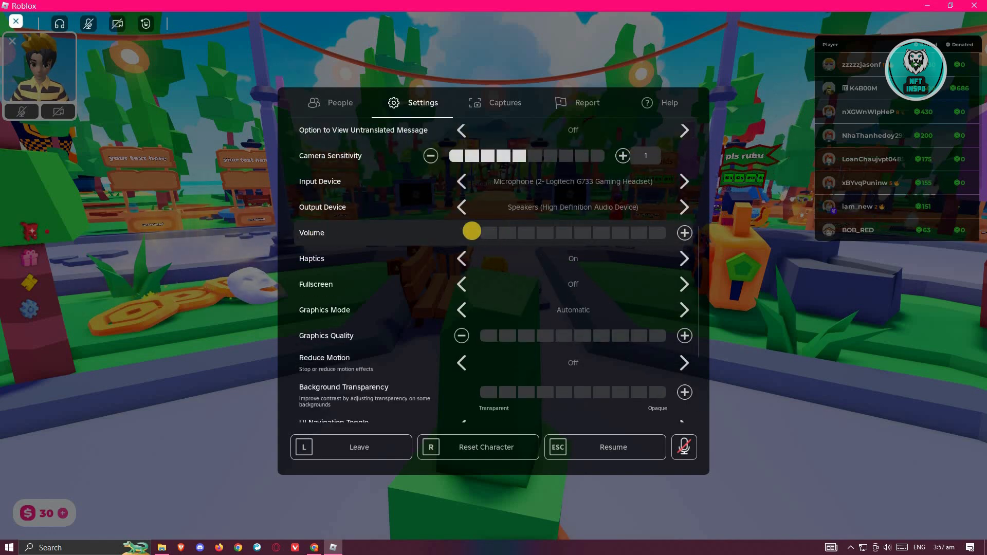
drag(471, 231, 508, 237)
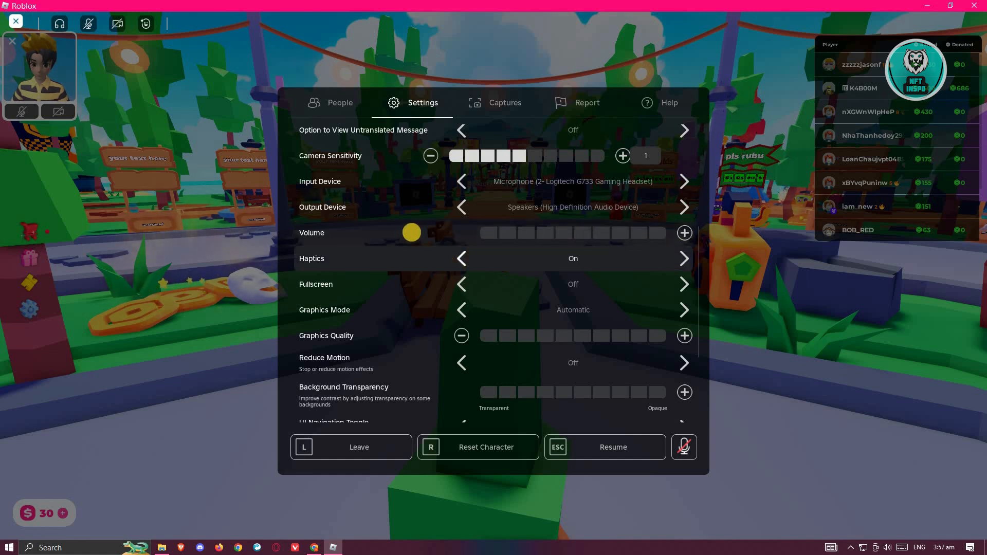
drag(412, 233, 652, 233)
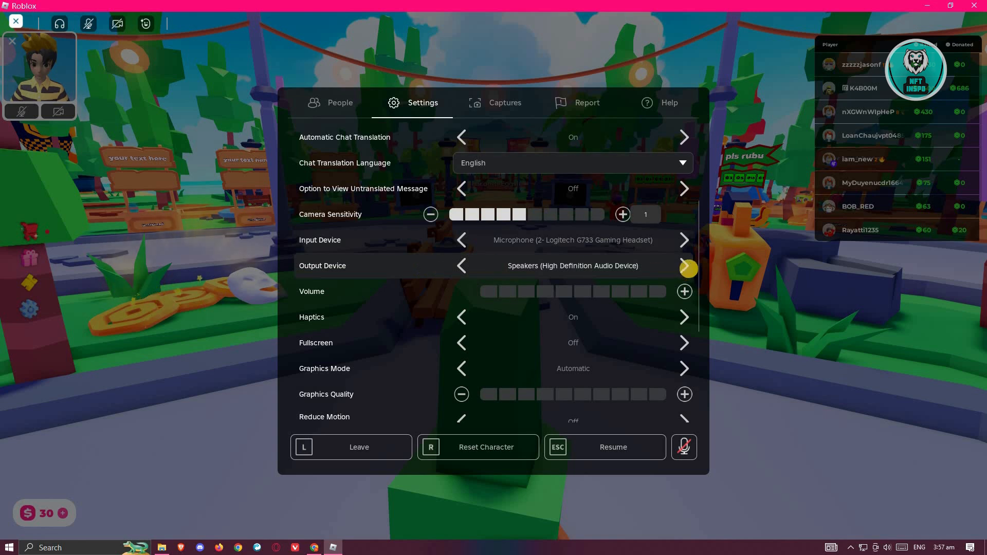
click(684, 265)
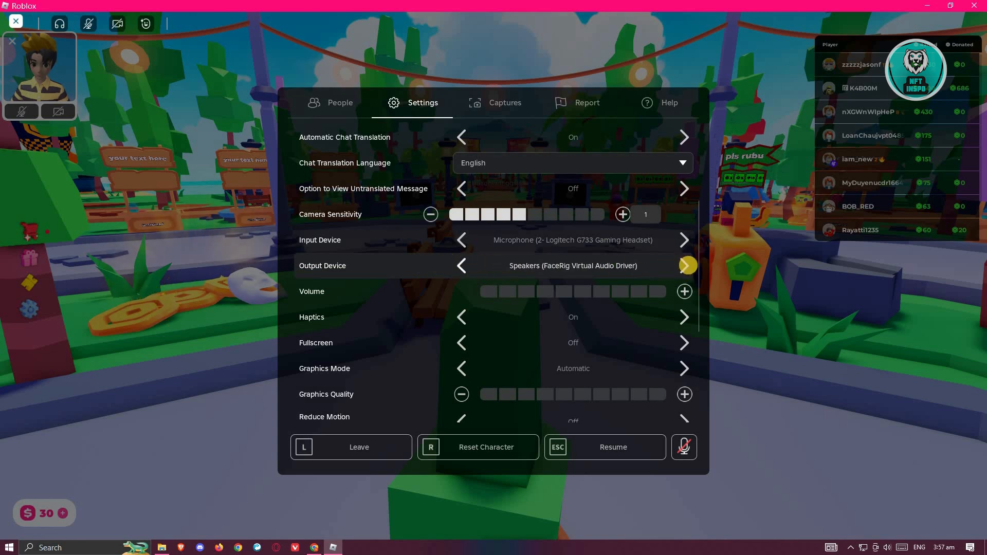
click(461, 266)
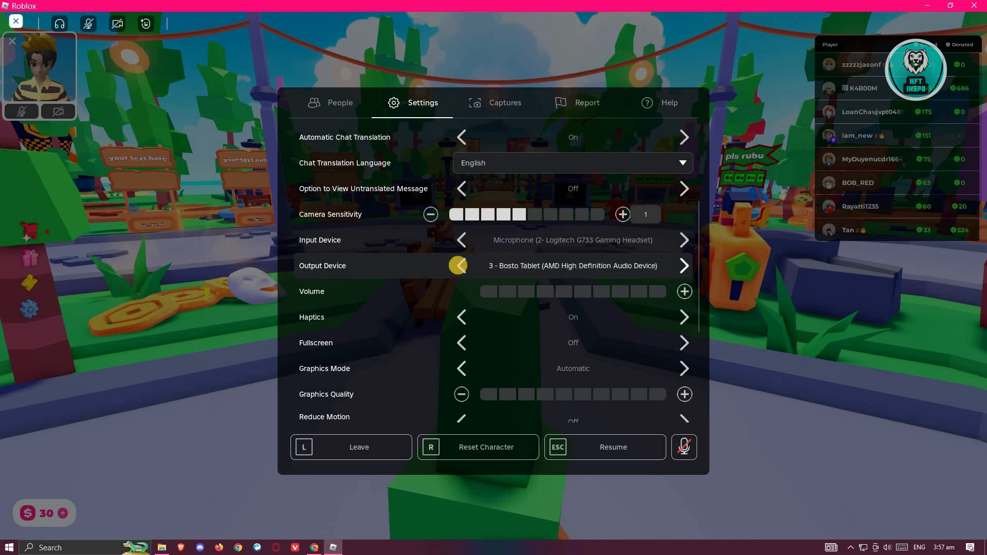
click(460, 265)
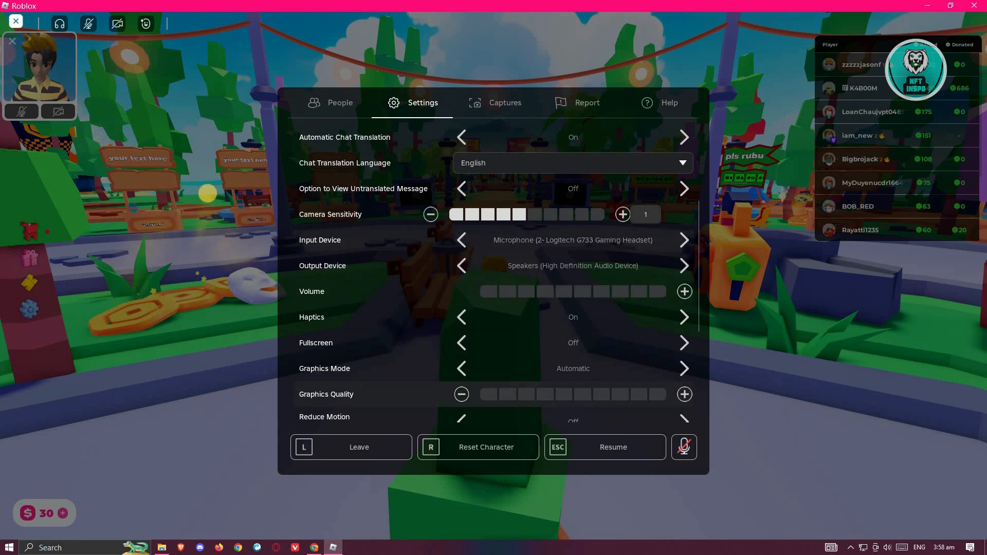
- Resume play, leaving High Definition Audio speakers as the output device
click(605, 447)
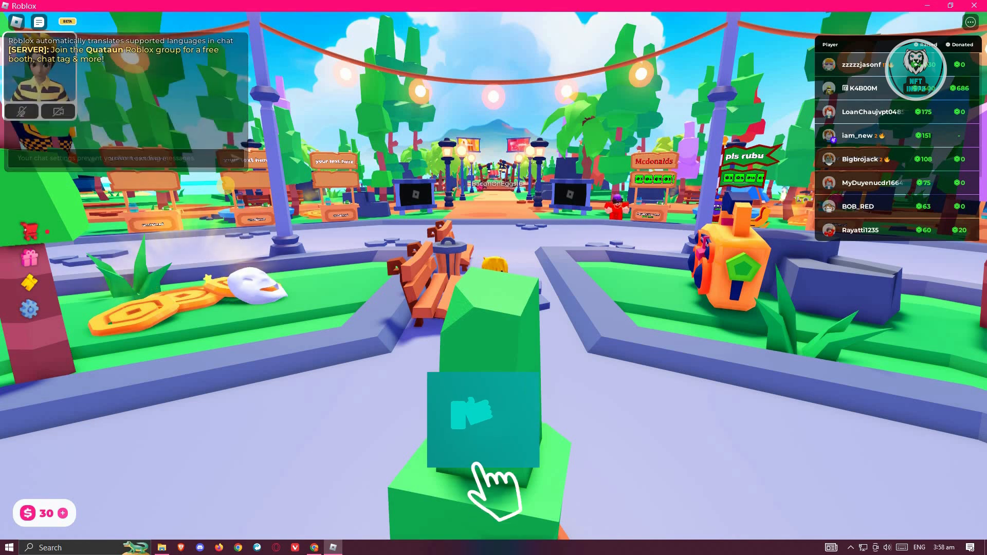
click(471, 415)
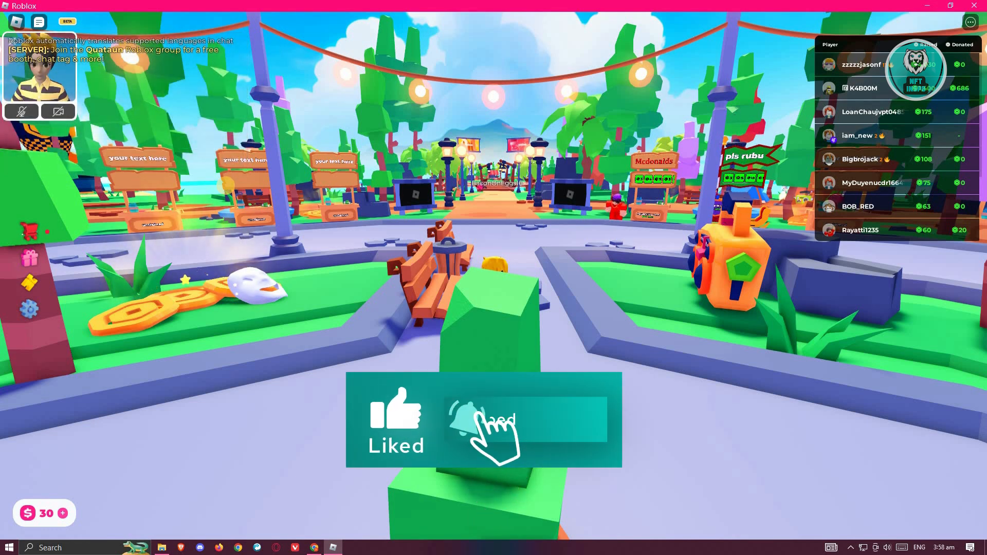
click(469, 424)
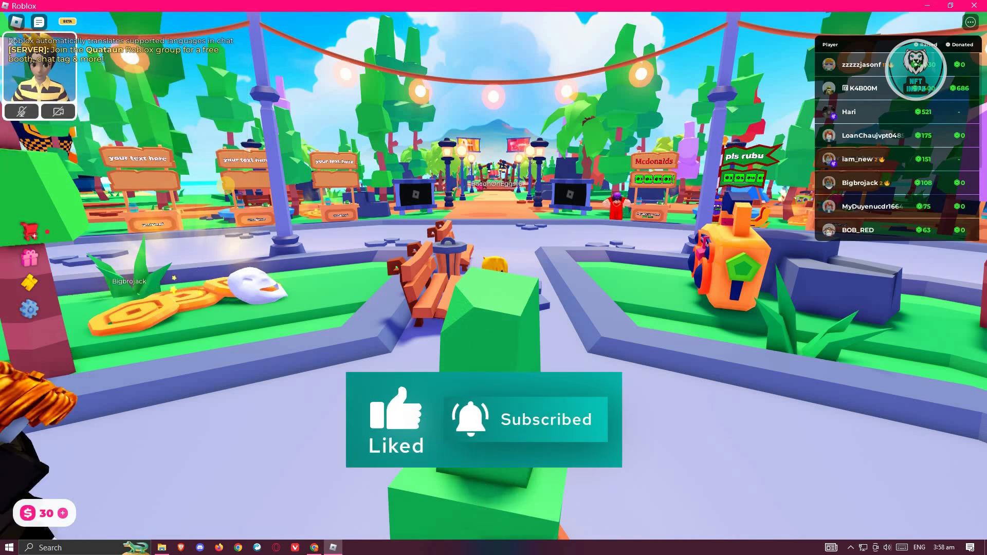